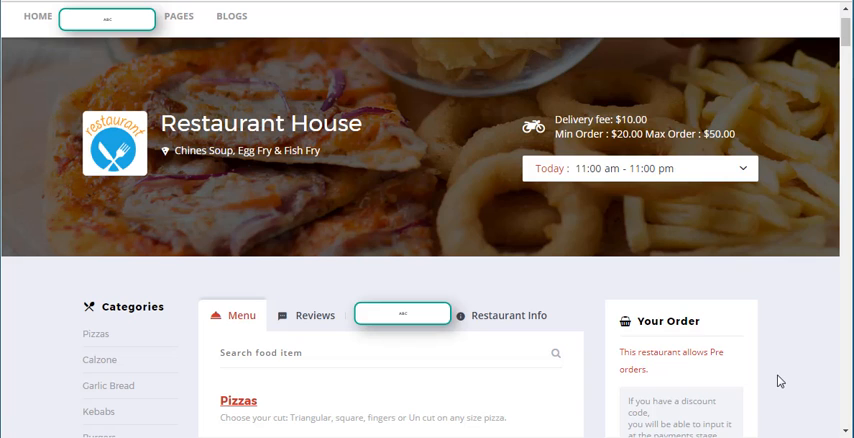
pyautogui.moveTo(56, 388)
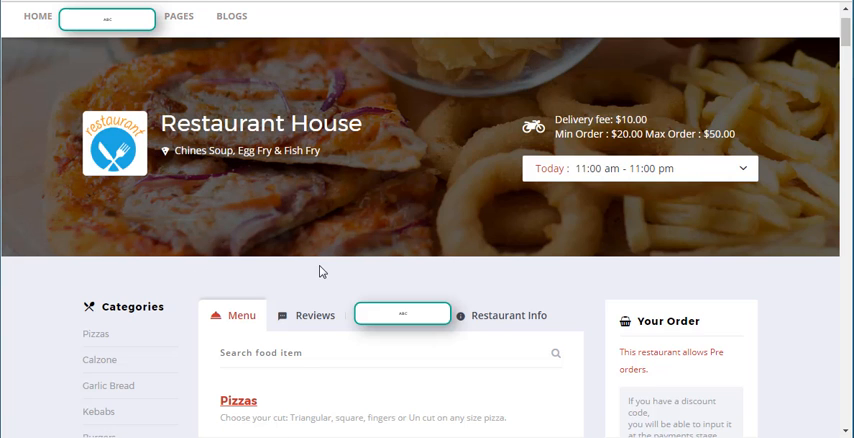
pyautogui.moveTo(726, 12)
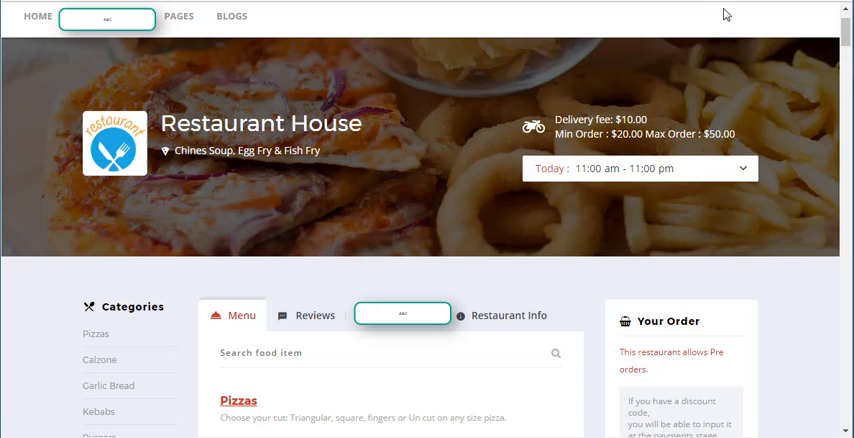
pyautogui.moveTo(604, 24)
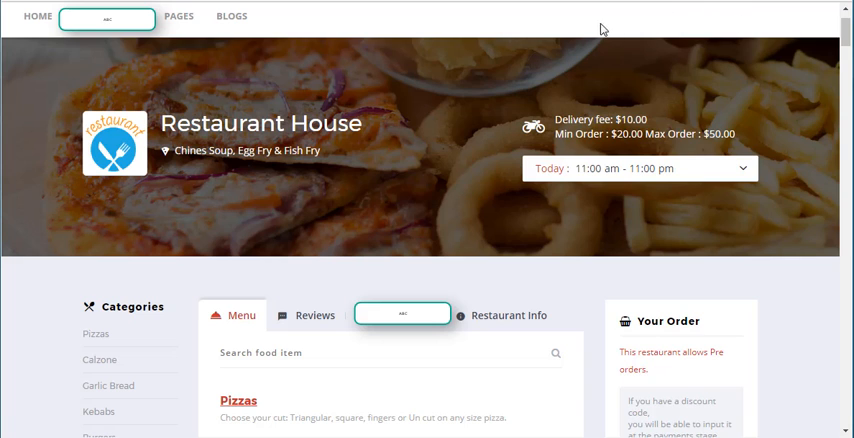
pyautogui.moveTo(464, 118)
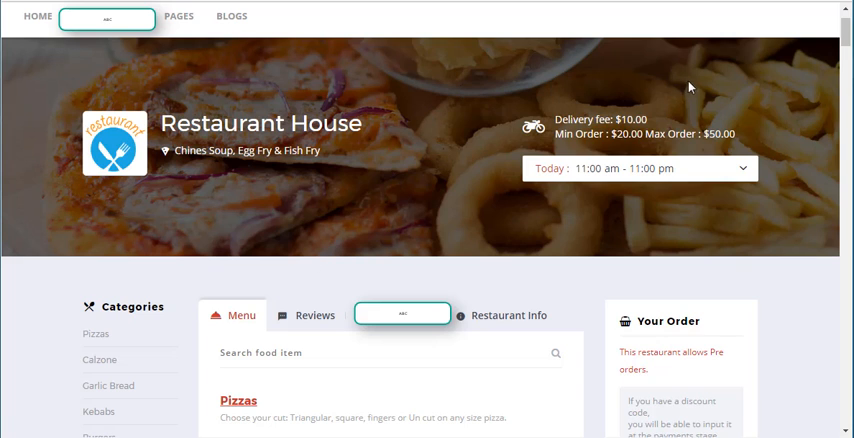
pyautogui.moveTo(108, 152)
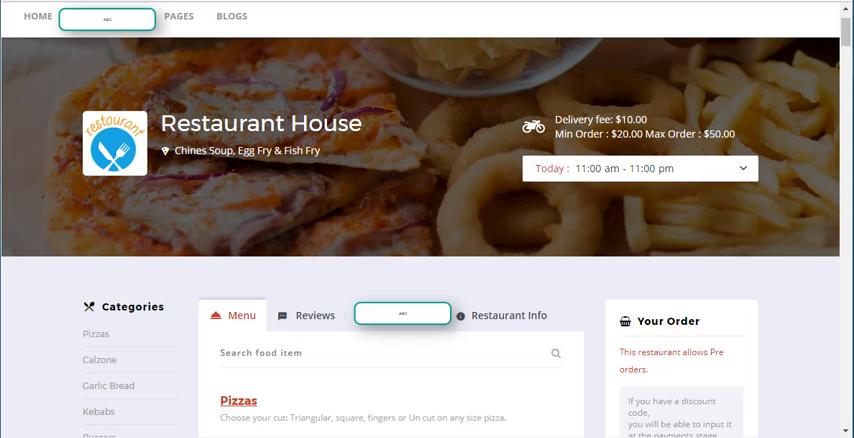
pyautogui.moveTo(238, 184)
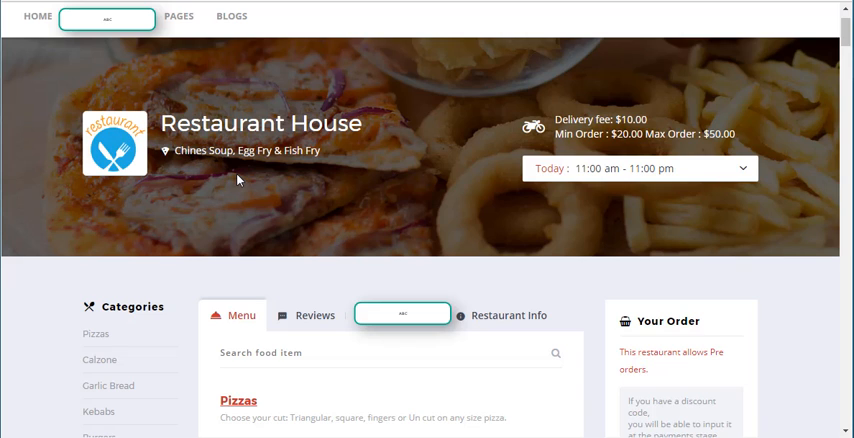
pyautogui.moveTo(238, 182)
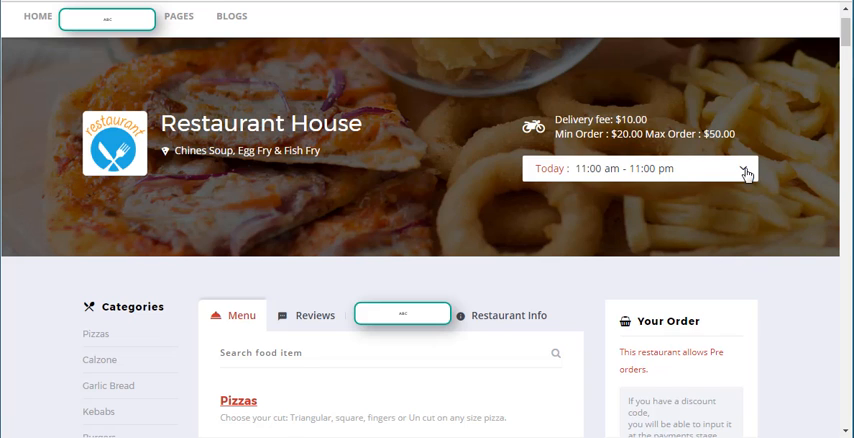
# - Expand the restaurant's weekly opening hours and collapse them again
pyautogui.click(746, 172)
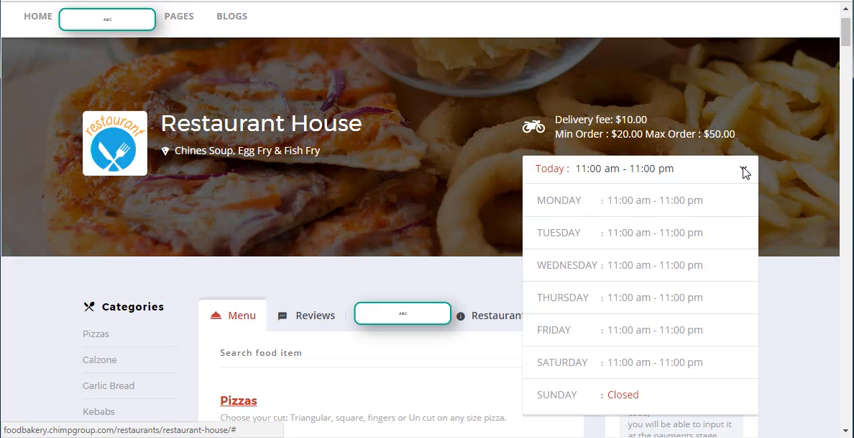
pyautogui.moveTo(744, 172)
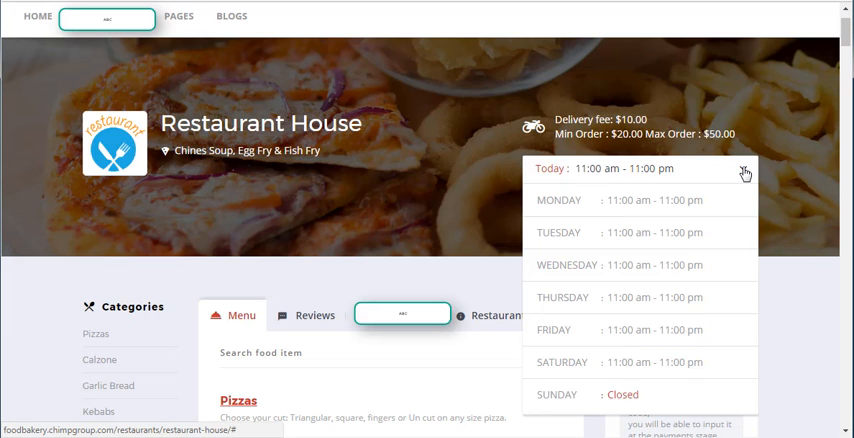
pyautogui.click(744, 172)
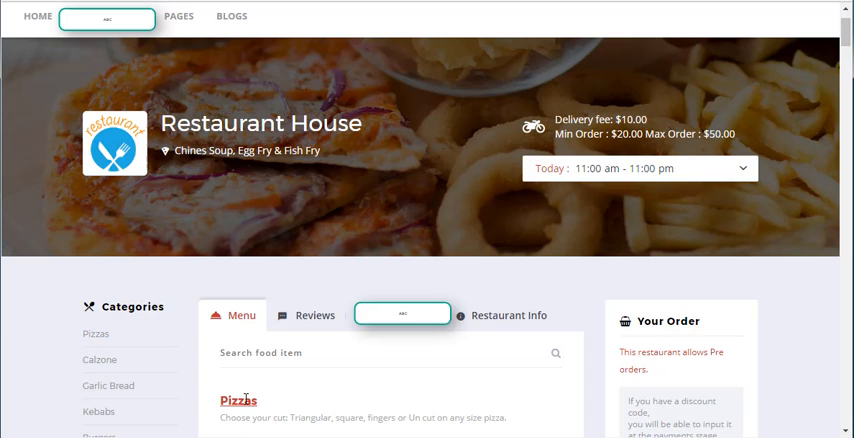
pyautogui.moveTo(320, 322)
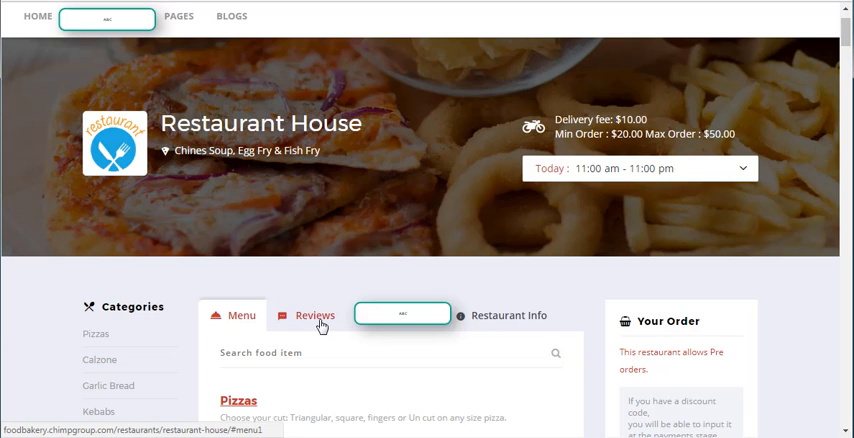
pyautogui.moveTo(344, 336)
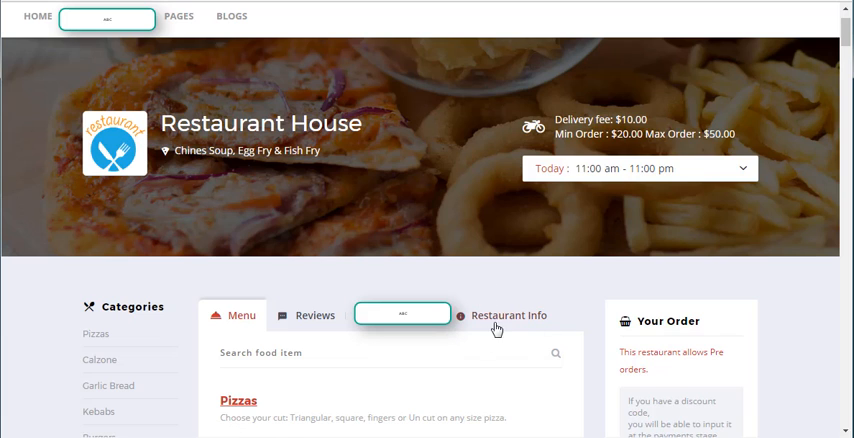
pyautogui.moveTo(660, 334)
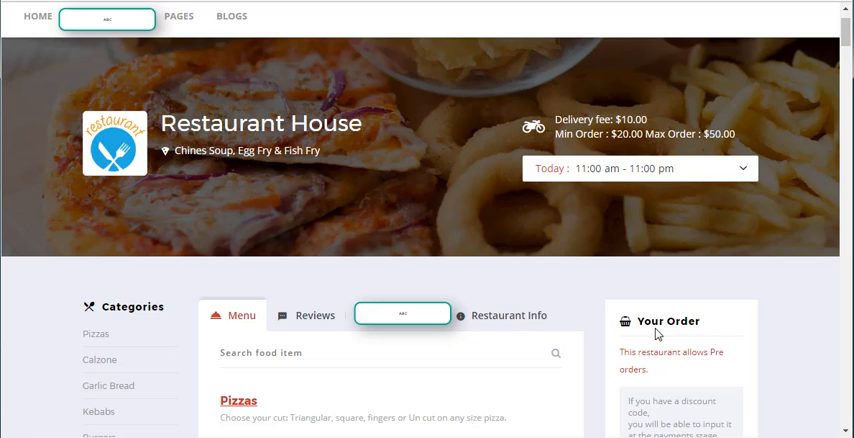
pyautogui.moveTo(678, 322)
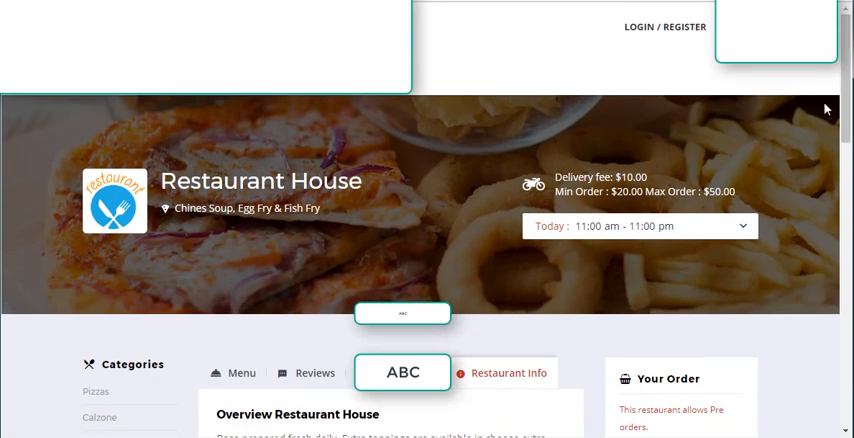
# - Scroll the Menu tab down past Pizzas and Chicken items towards the Wraps category
pyautogui.scroll(-3)
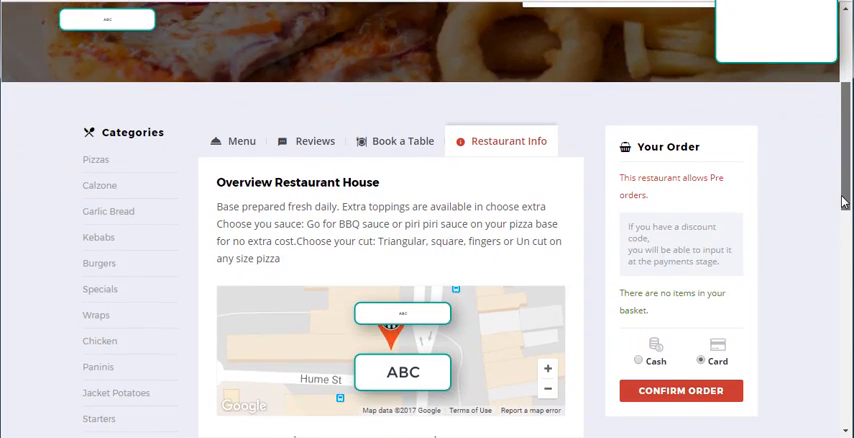
pyautogui.scroll(-3)
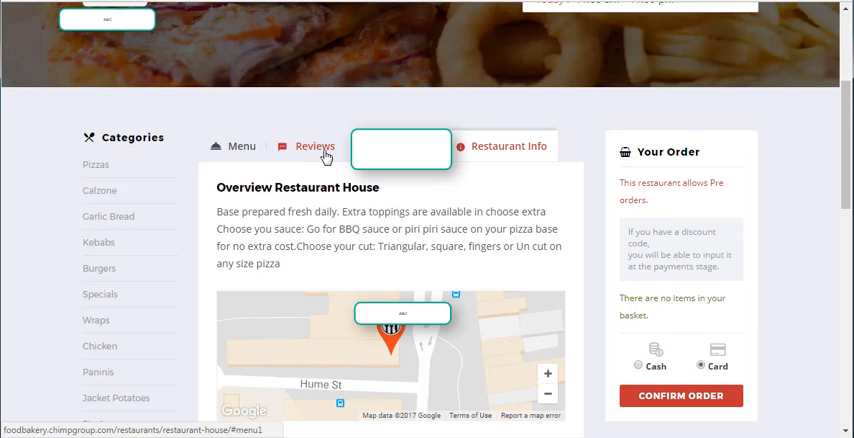
pyautogui.scroll(3)
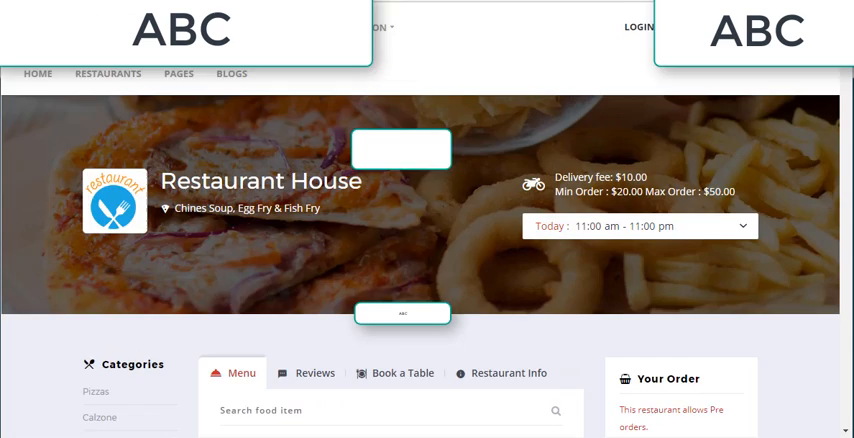
pyautogui.scroll(-3)
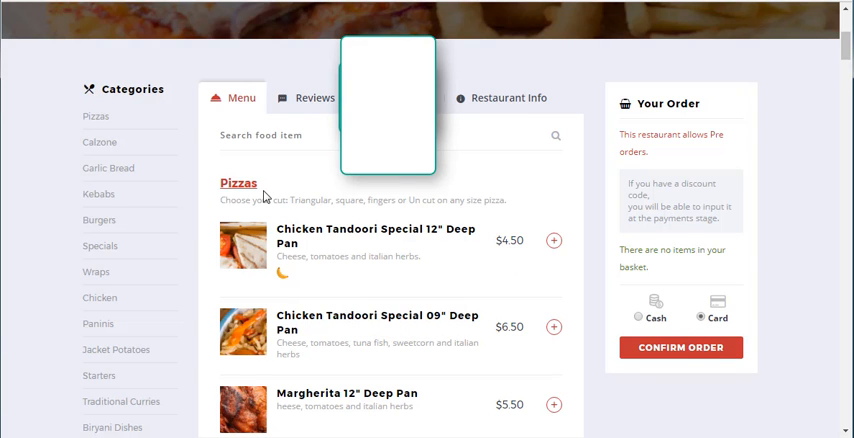
pyautogui.scroll(-3)
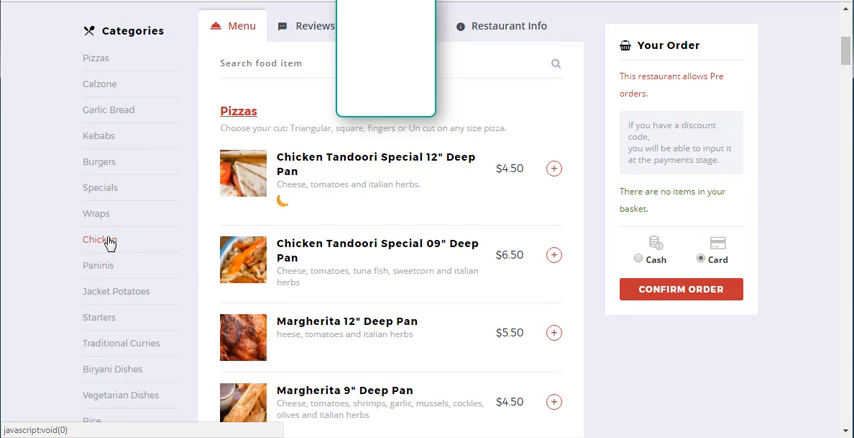
pyautogui.scroll(-3)
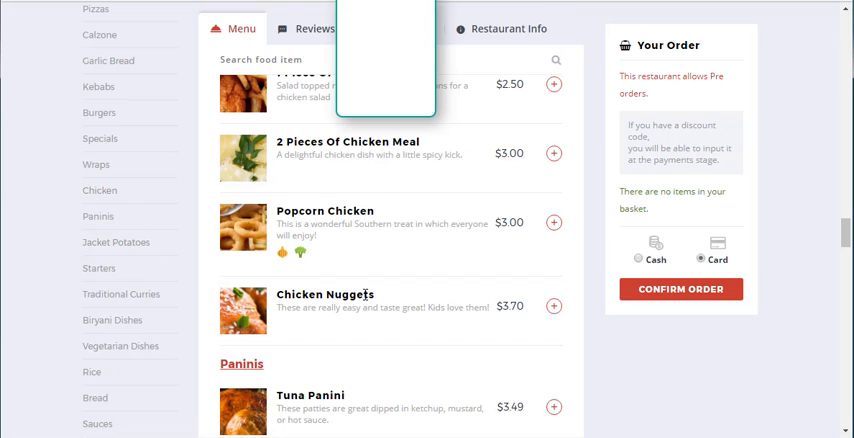
pyautogui.moveTo(396, 174)
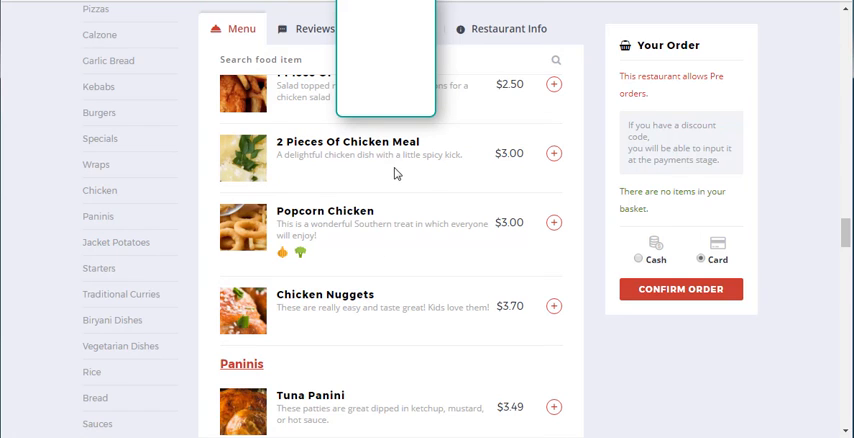
pyautogui.moveTo(352, 356)
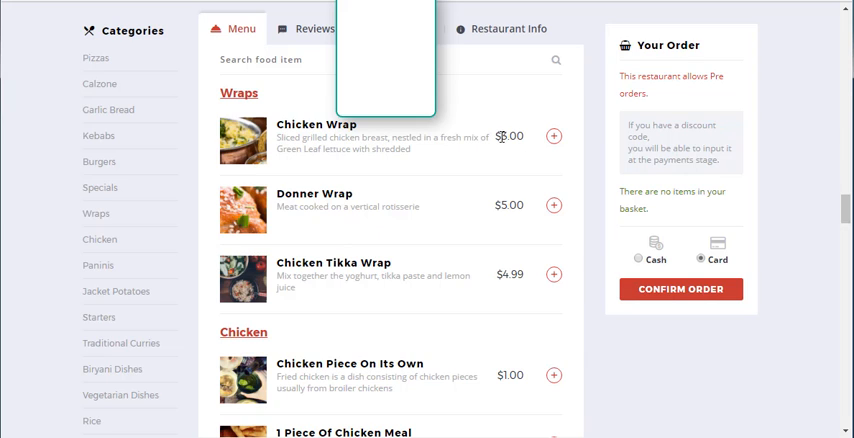
# - Add two Chicken Wraps, a Chicken Tikka Wrap and a Chicken Piece On Its Own to the order
pyautogui.click(554, 132)
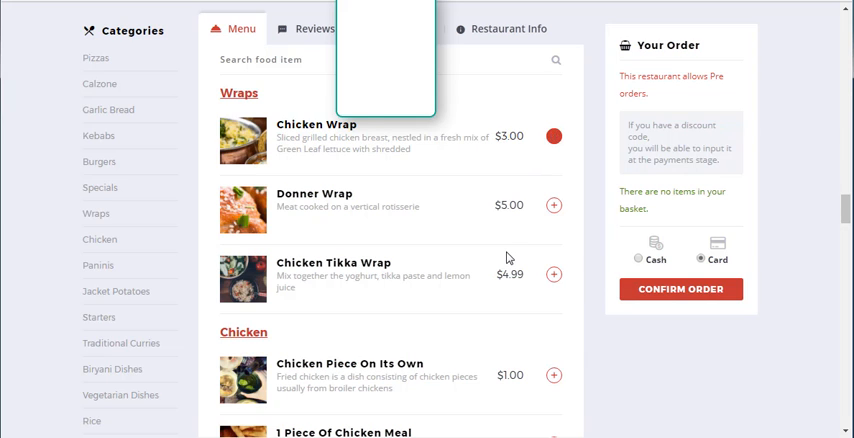
pyautogui.click(554, 136)
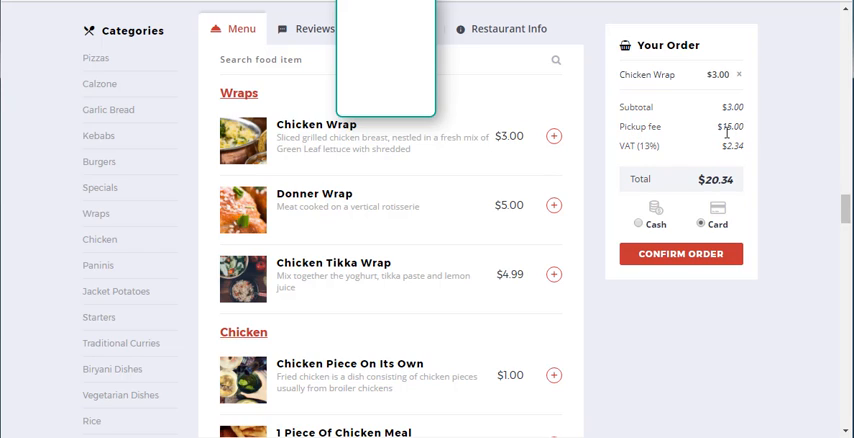
pyautogui.moveTo(556, 136)
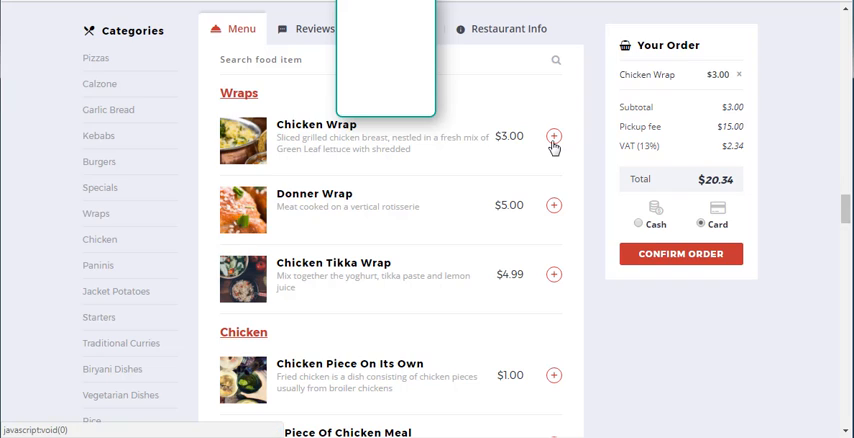
pyautogui.click(554, 136)
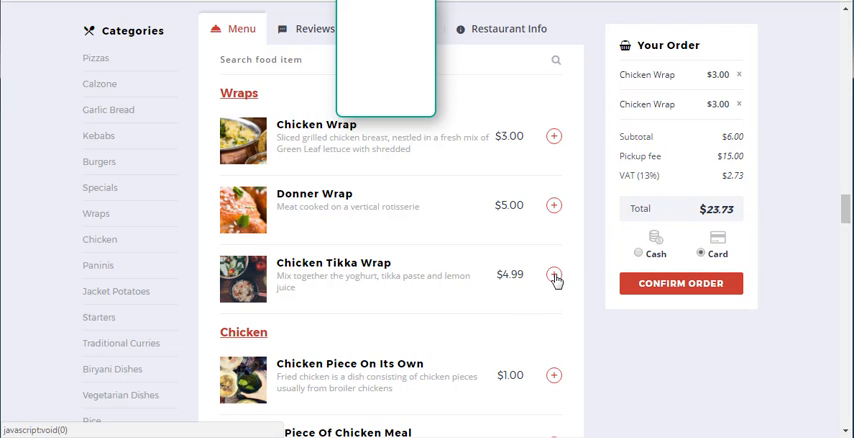
pyautogui.click(554, 278)
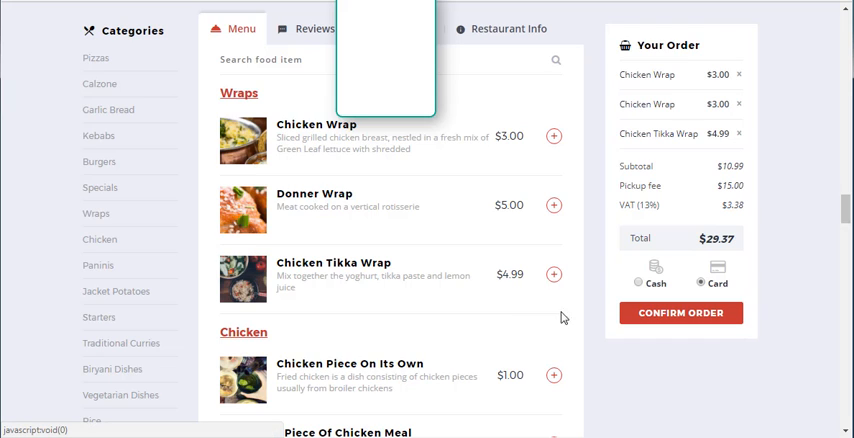
pyautogui.click(552, 376)
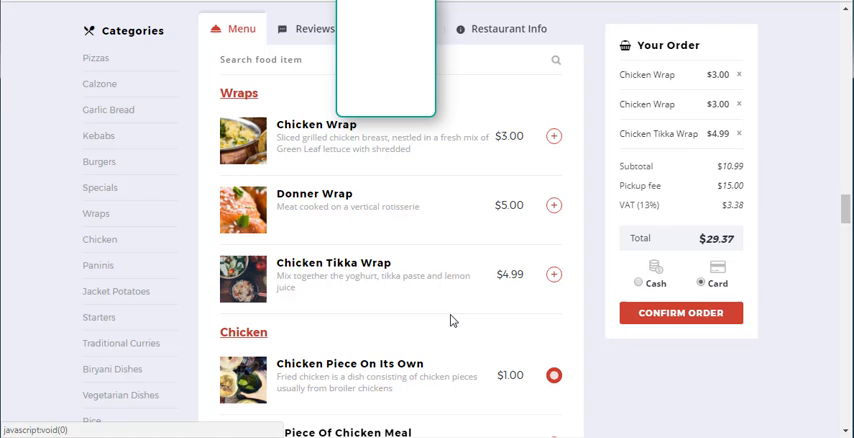
pyautogui.click(554, 374)
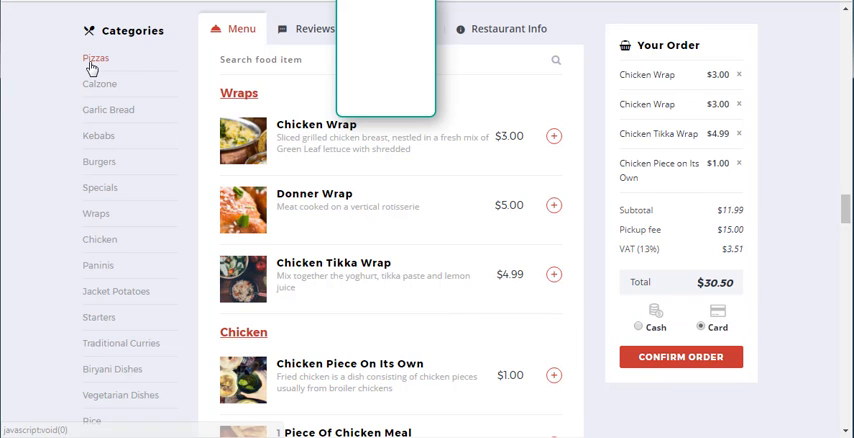
# - Add the Chicken Tandoori Special 12" Deep Pan from the Pizzas section, bringing the total to $35.58
pyautogui.click(96, 56)
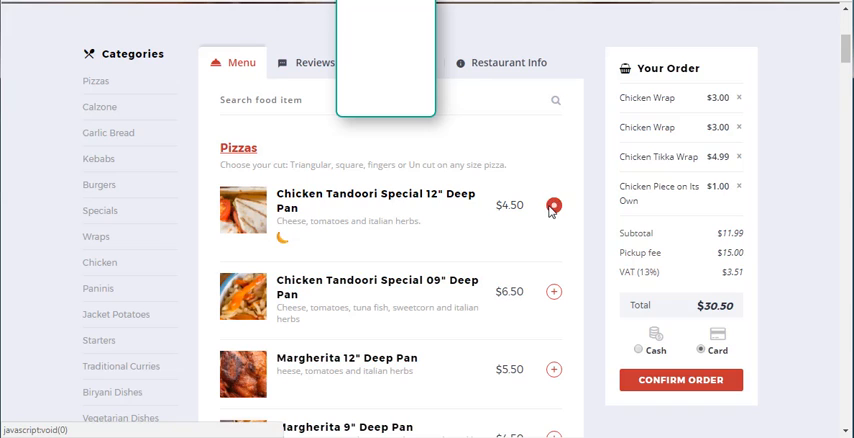
pyautogui.click(554, 206)
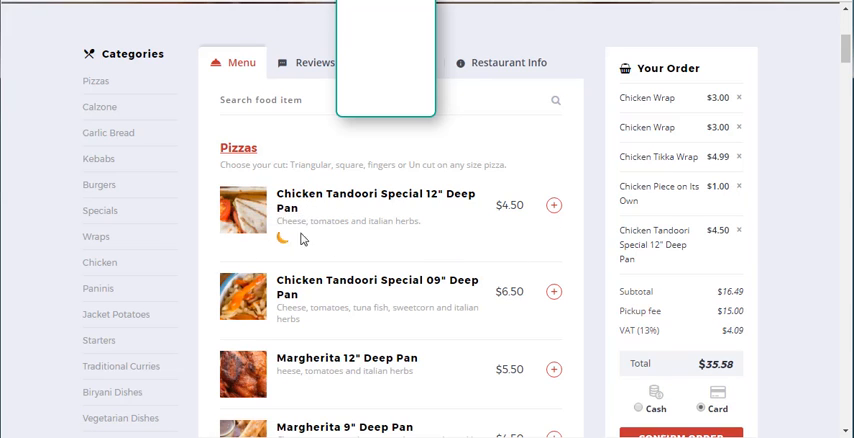
pyautogui.moveTo(372, 240)
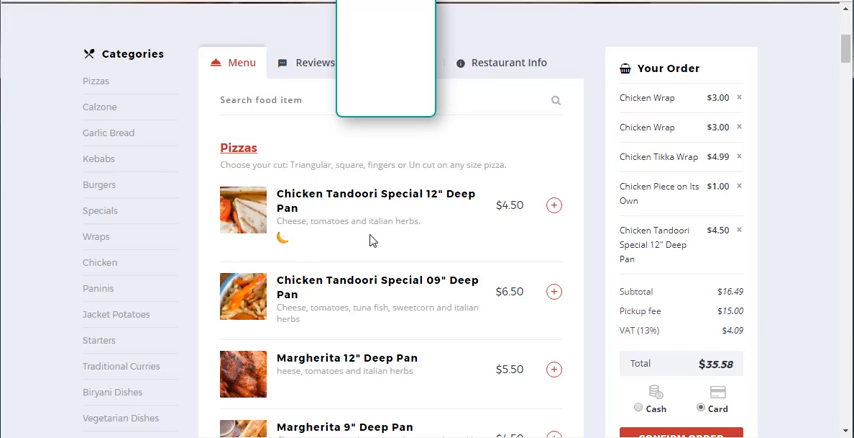
pyautogui.moveTo(444, 246)
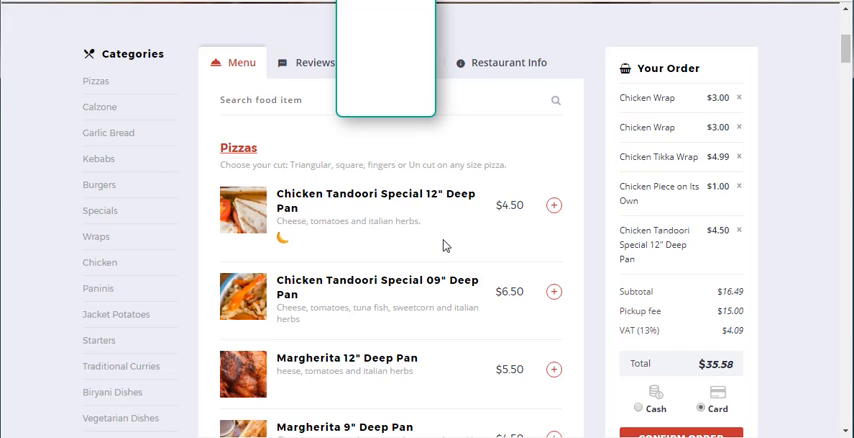
pyautogui.moveTo(338, 144)
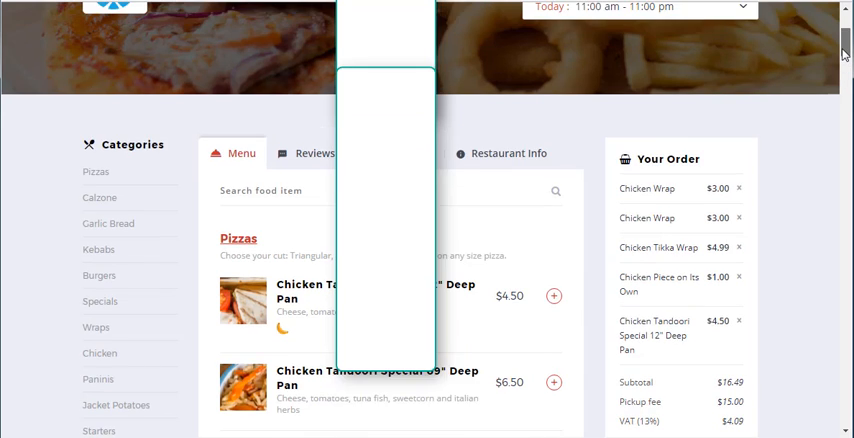
pyautogui.scroll(3)
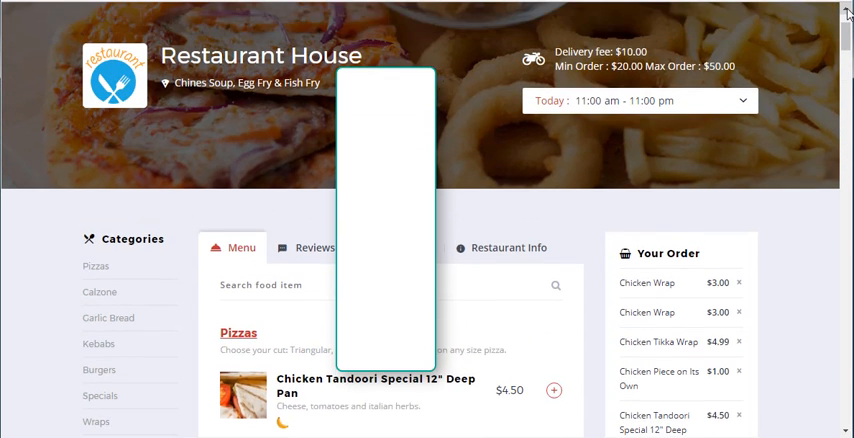
pyautogui.scroll(3)
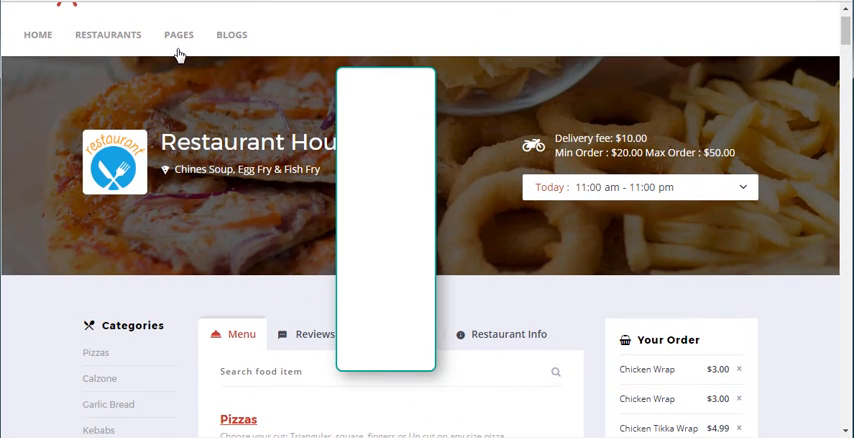
pyautogui.click(178, 32)
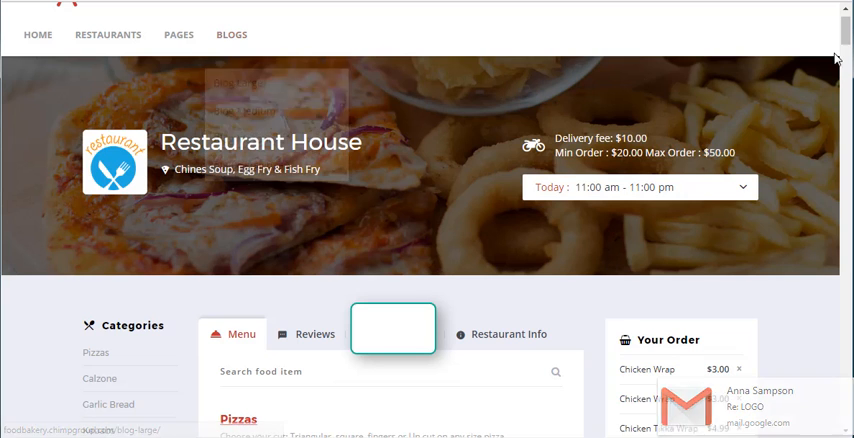
pyautogui.scroll(-3)
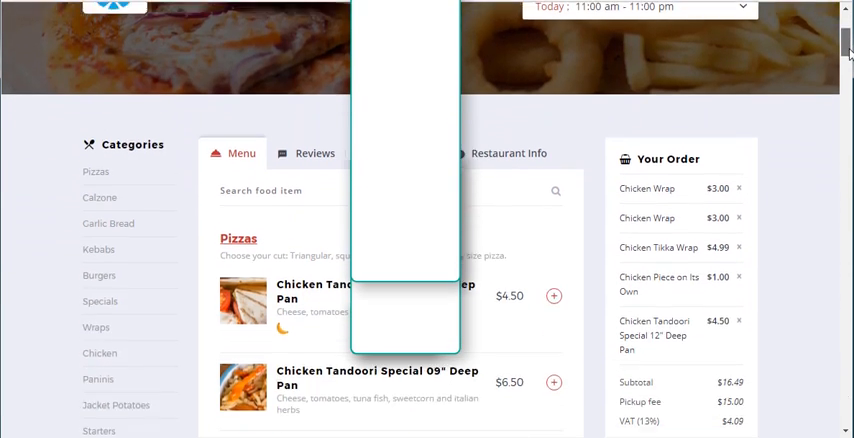
pyautogui.scroll(-3)
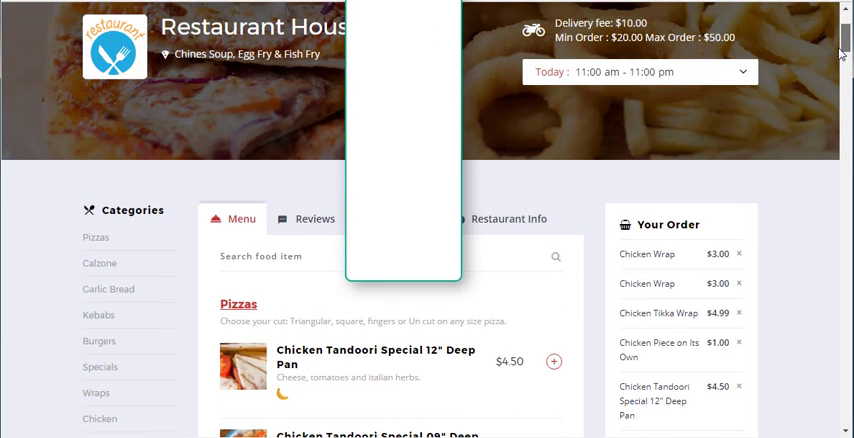
# - Confirm the $35.58 order, which is refused for not meeting the minimum order amount
pyautogui.scroll(-3)
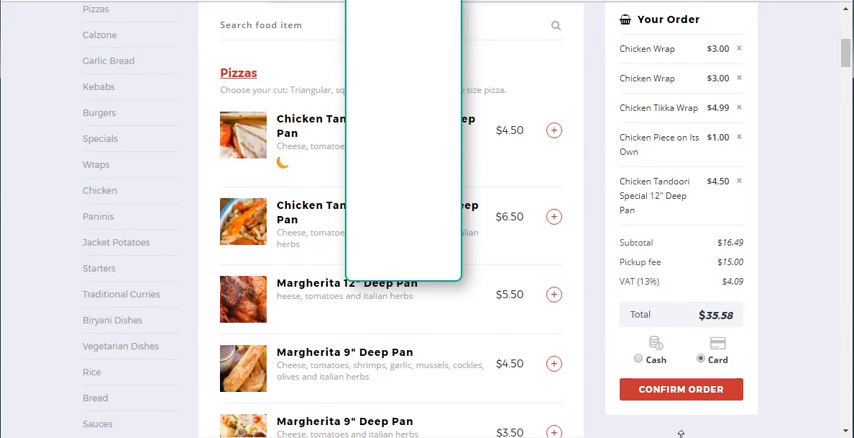
pyautogui.click(680, 388)
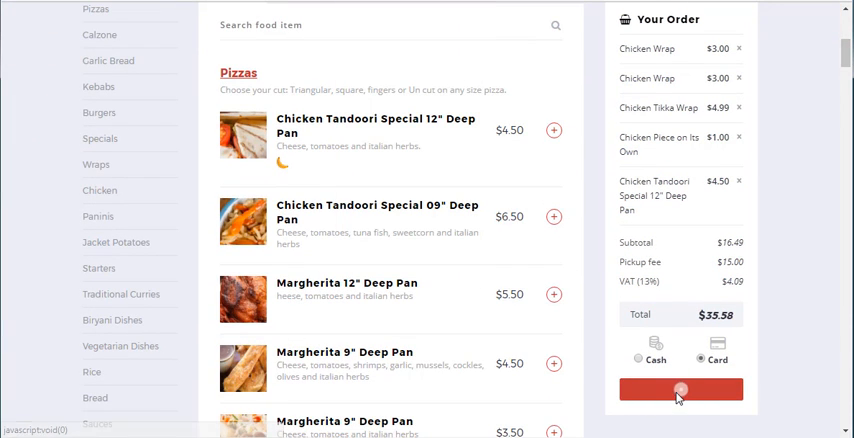
pyautogui.click(684, 392)
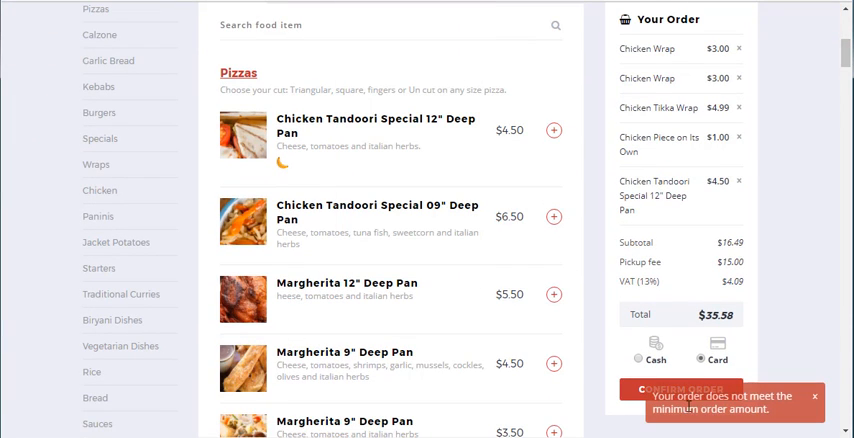
pyautogui.moveTo(660, 432)
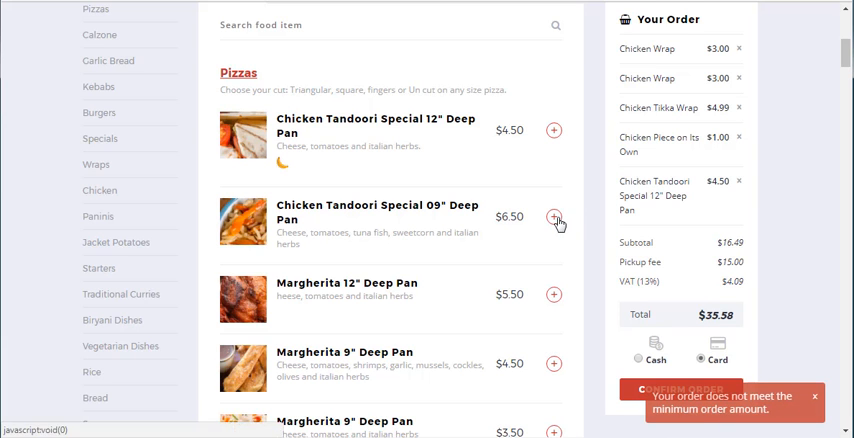
# - Add a Chicken Tandoori Special 09" Deep Pan with a Cold Drink extra
pyautogui.click(552, 216)
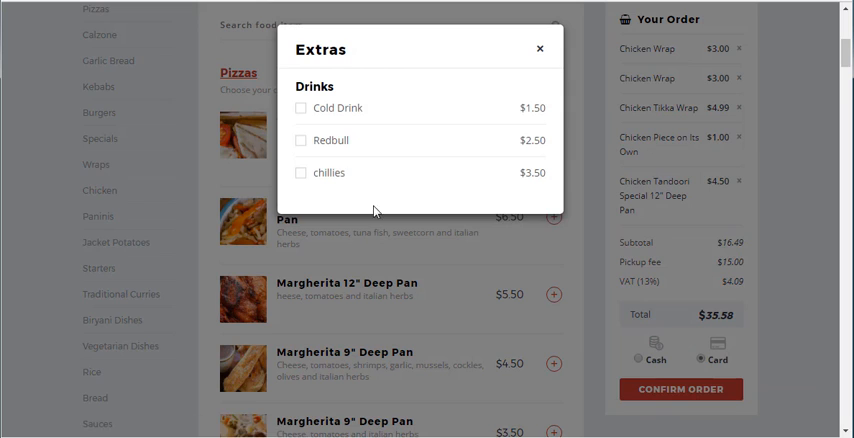
pyautogui.click(300, 108)
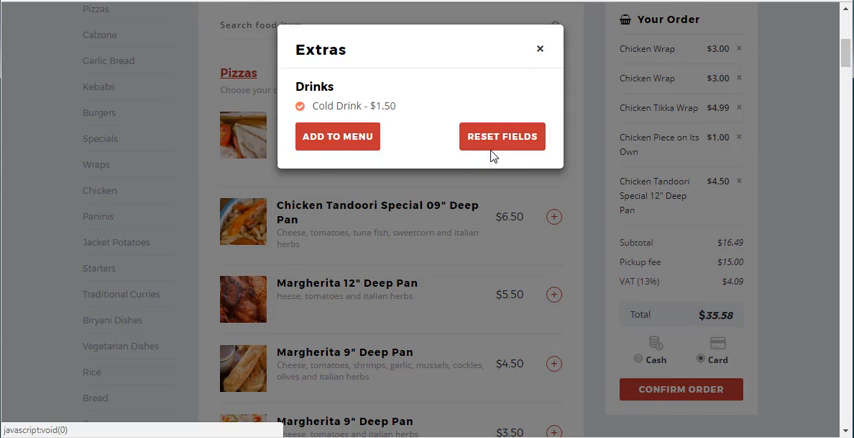
pyautogui.click(338, 136)
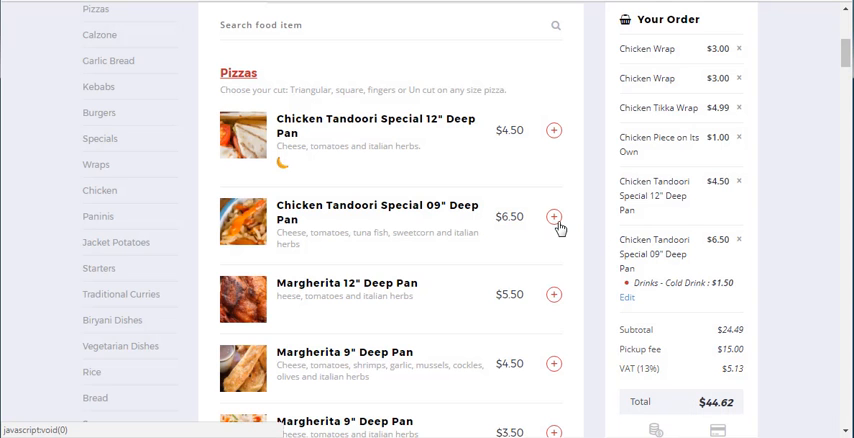
# - Add another Chicken Tandoori Special 09" Deep Pan with a Redbull extra
pyautogui.click(554, 216)
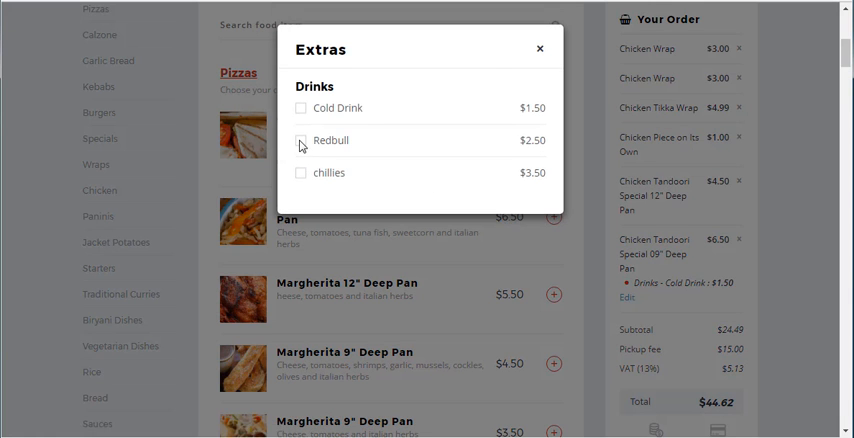
pyautogui.click(302, 140)
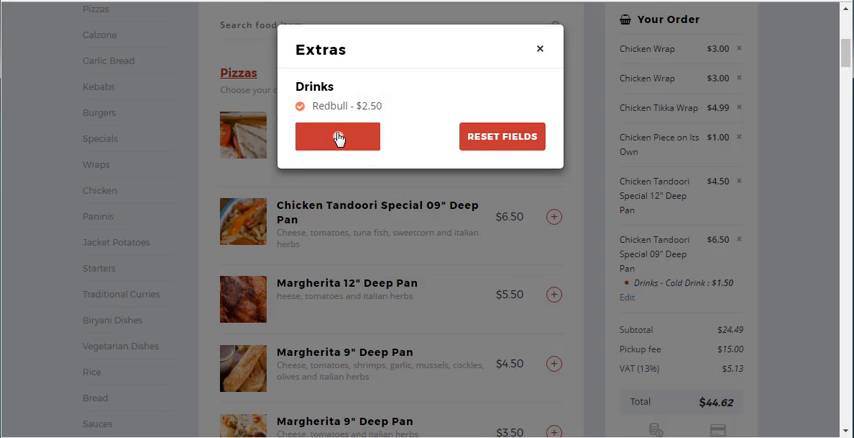
pyautogui.click(336, 136)
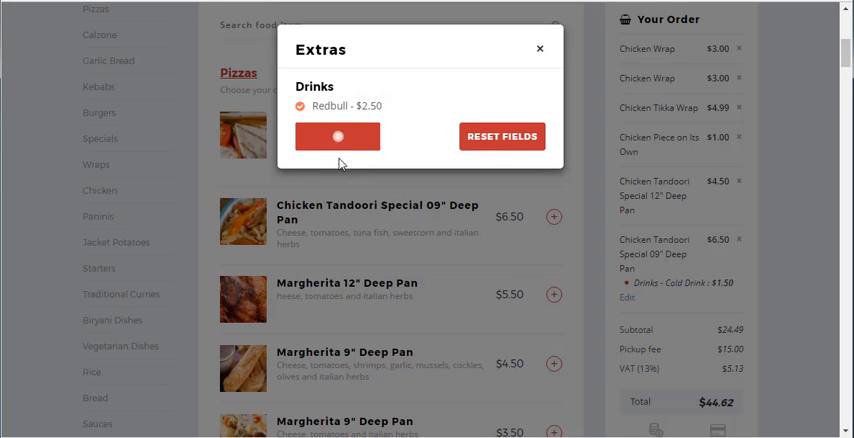
pyautogui.click(338, 136)
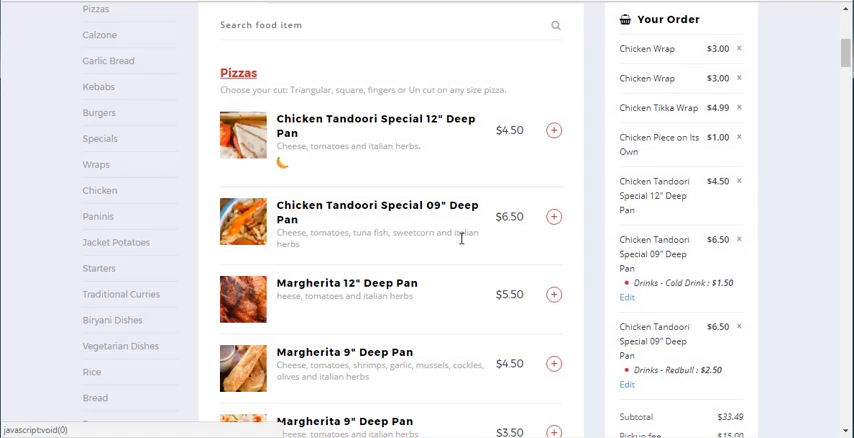
pyautogui.moveTo(768, 336)
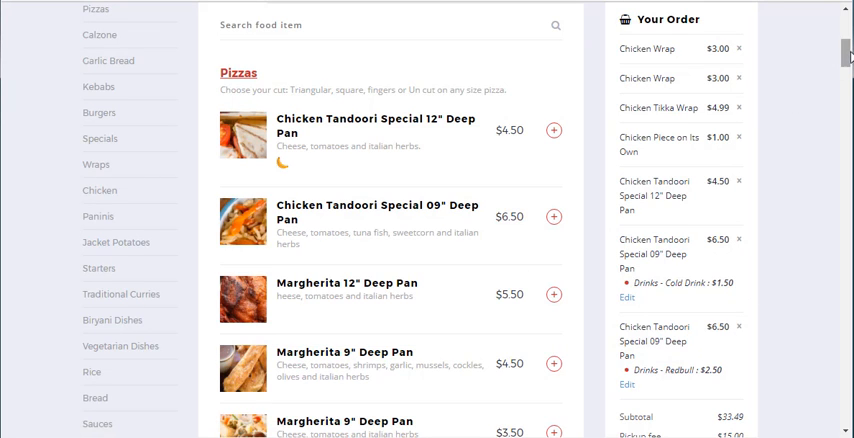
# - Scroll down the restaurant menu before proceeding to the Order Detail page
pyautogui.scroll(-3)
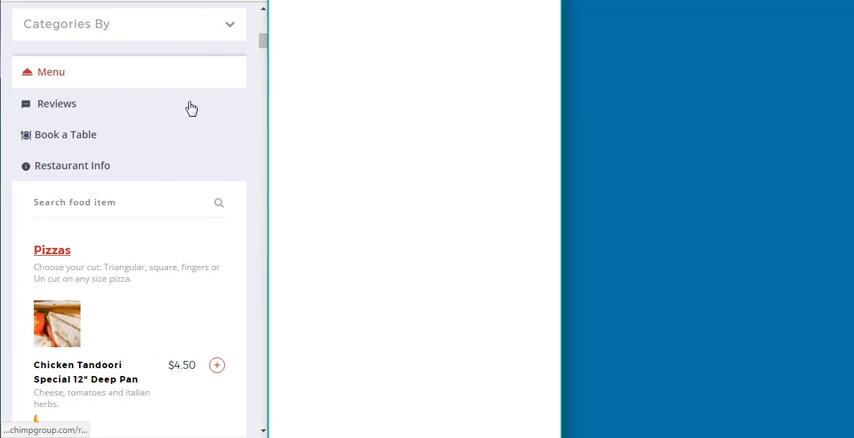
pyautogui.scroll(-3)
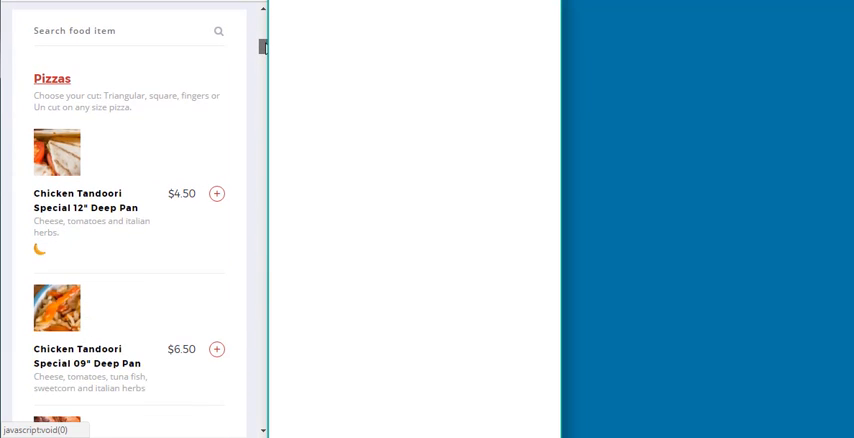
pyautogui.scroll(-3)
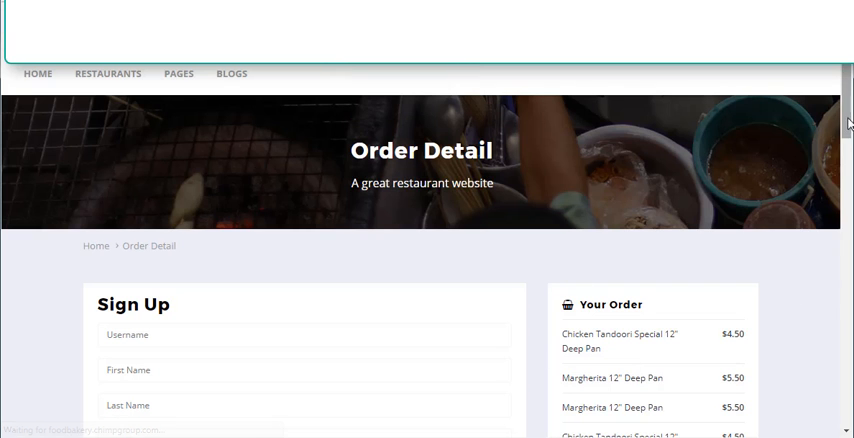
pyautogui.scroll(-3)
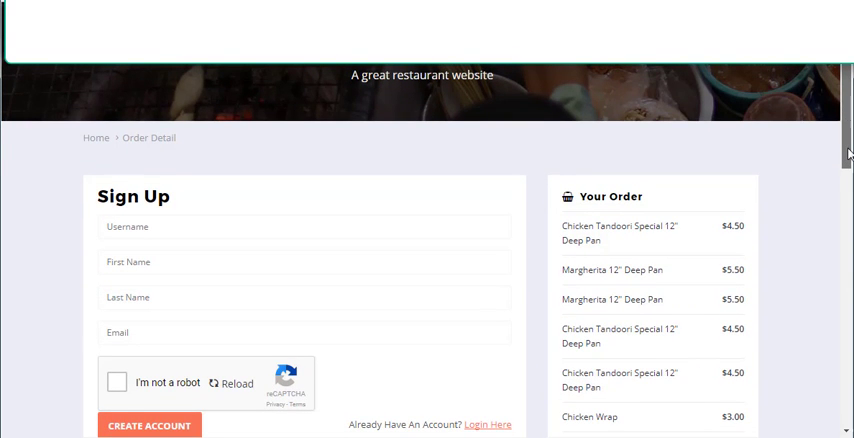
pyautogui.scroll(-3)
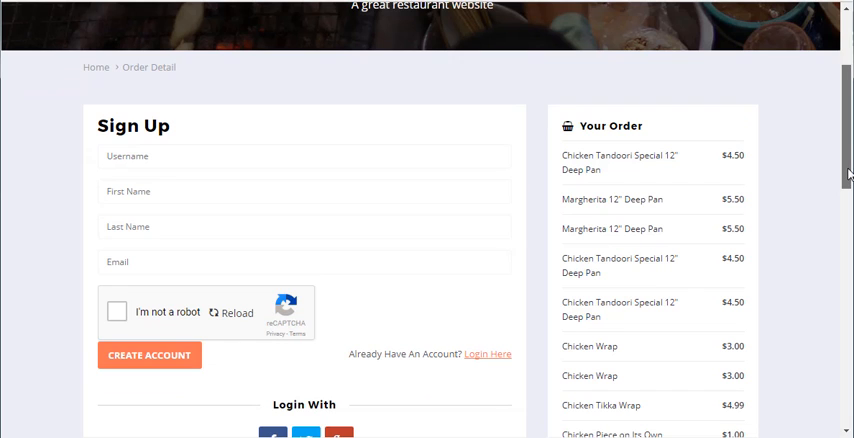
pyautogui.scroll(-3)
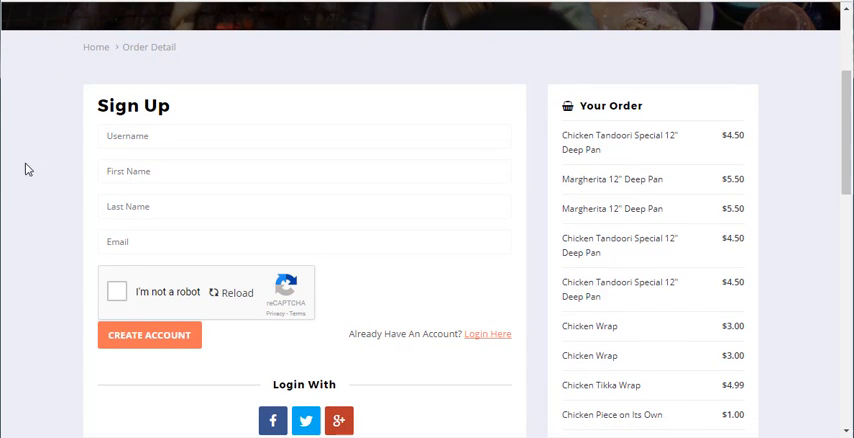
pyautogui.click(164, 170)
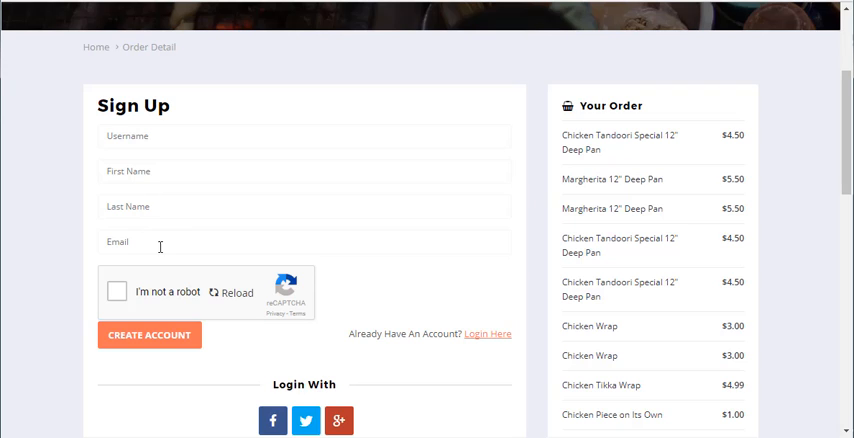
pyautogui.moveTo(150, 356)
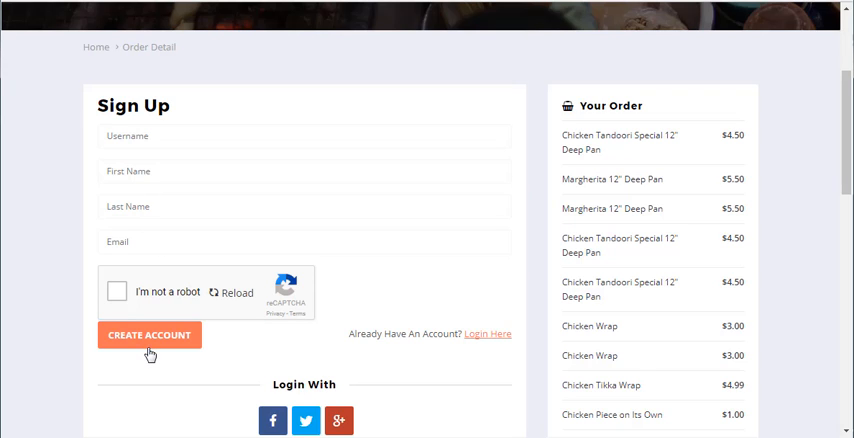
pyautogui.moveTo(448, 356)
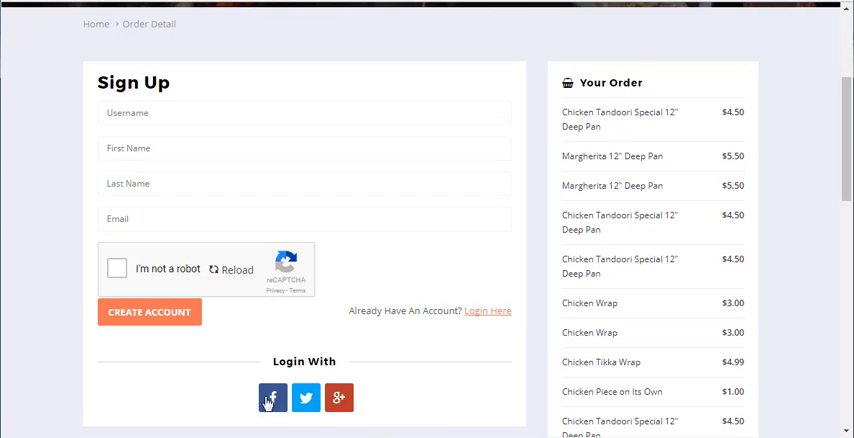
pyautogui.moveTo(272, 396)
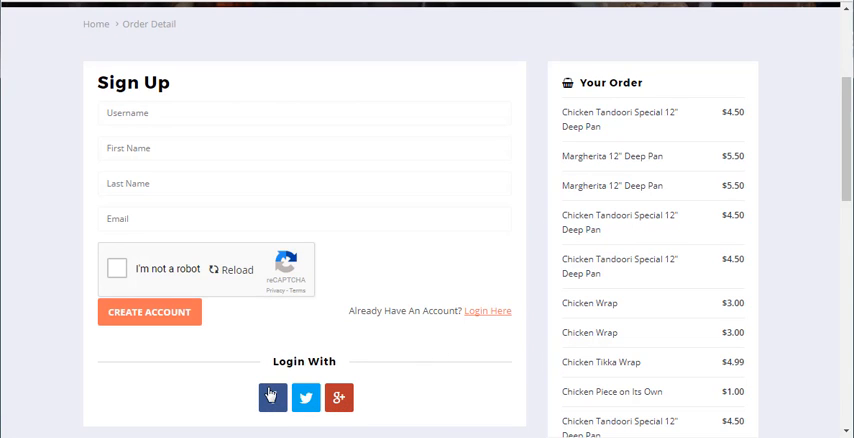
pyautogui.moveTo(270, 396)
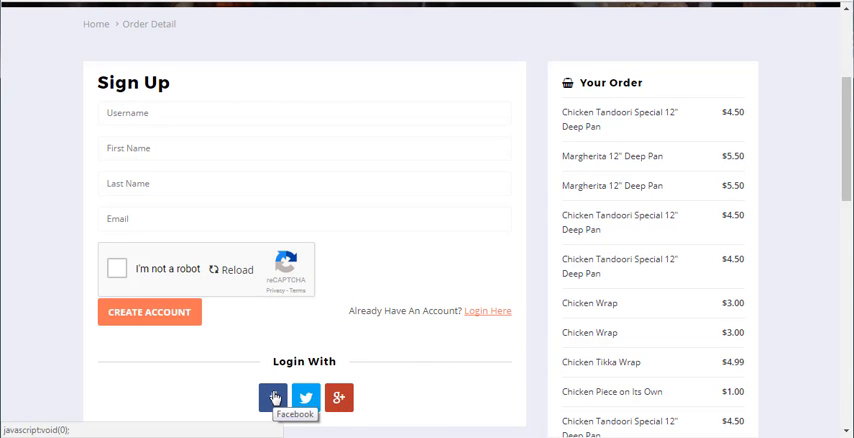
pyautogui.moveTo(844, 144)
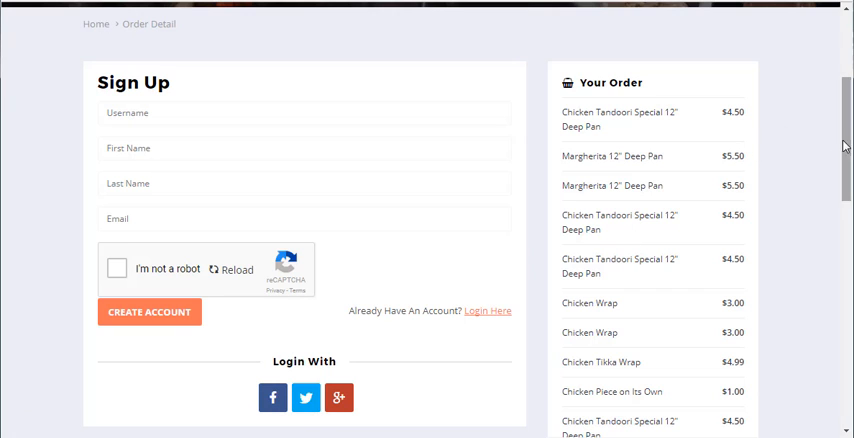
pyautogui.scroll(-3)
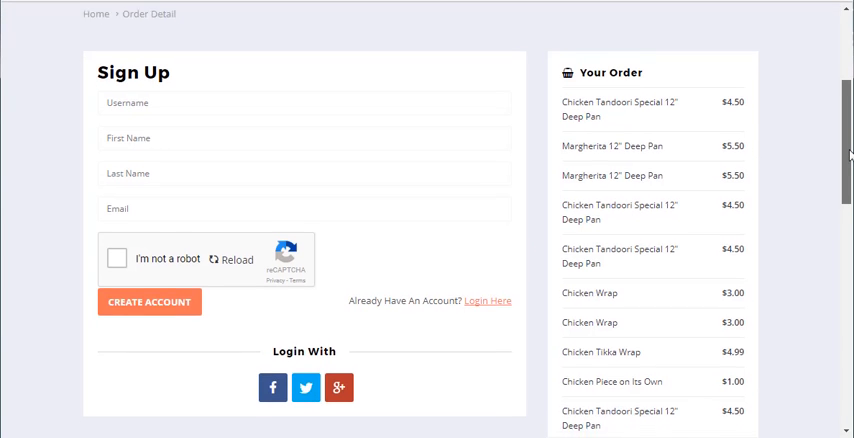
pyautogui.scroll(-3)
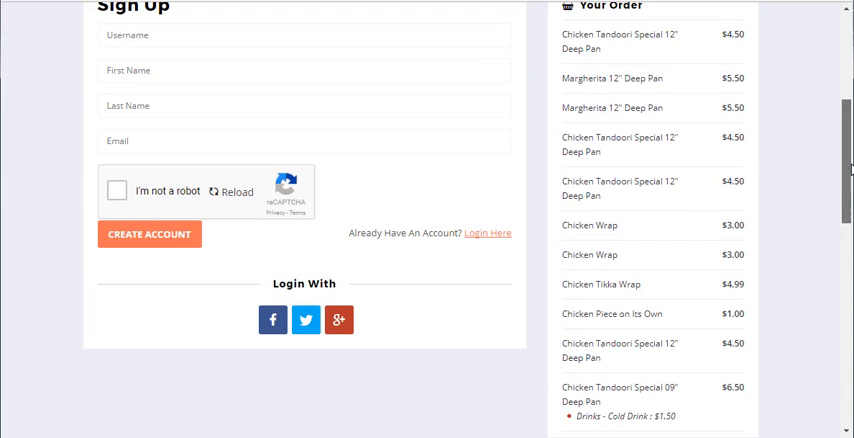
pyautogui.moveTo(844, 176)
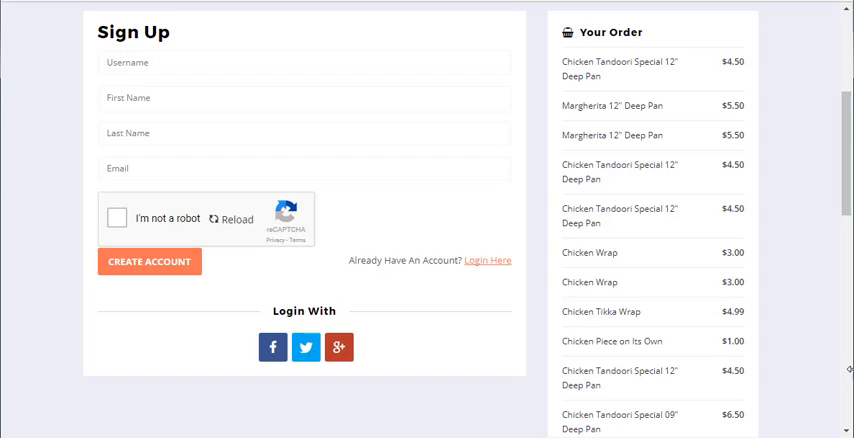
pyautogui.moveTo(796, 348)
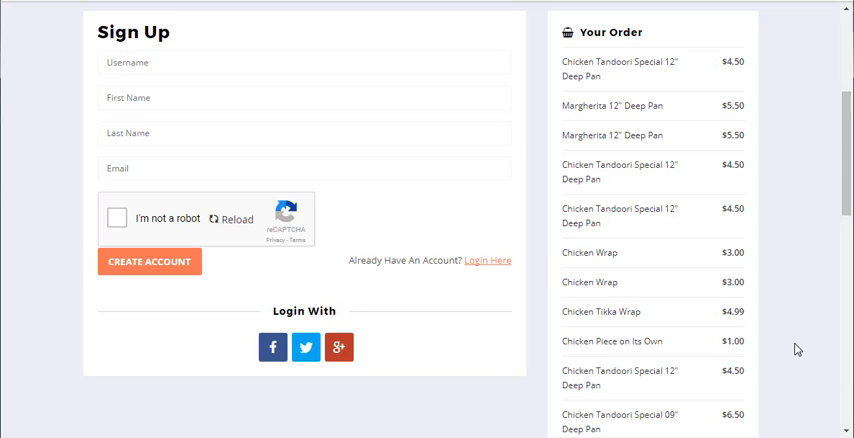